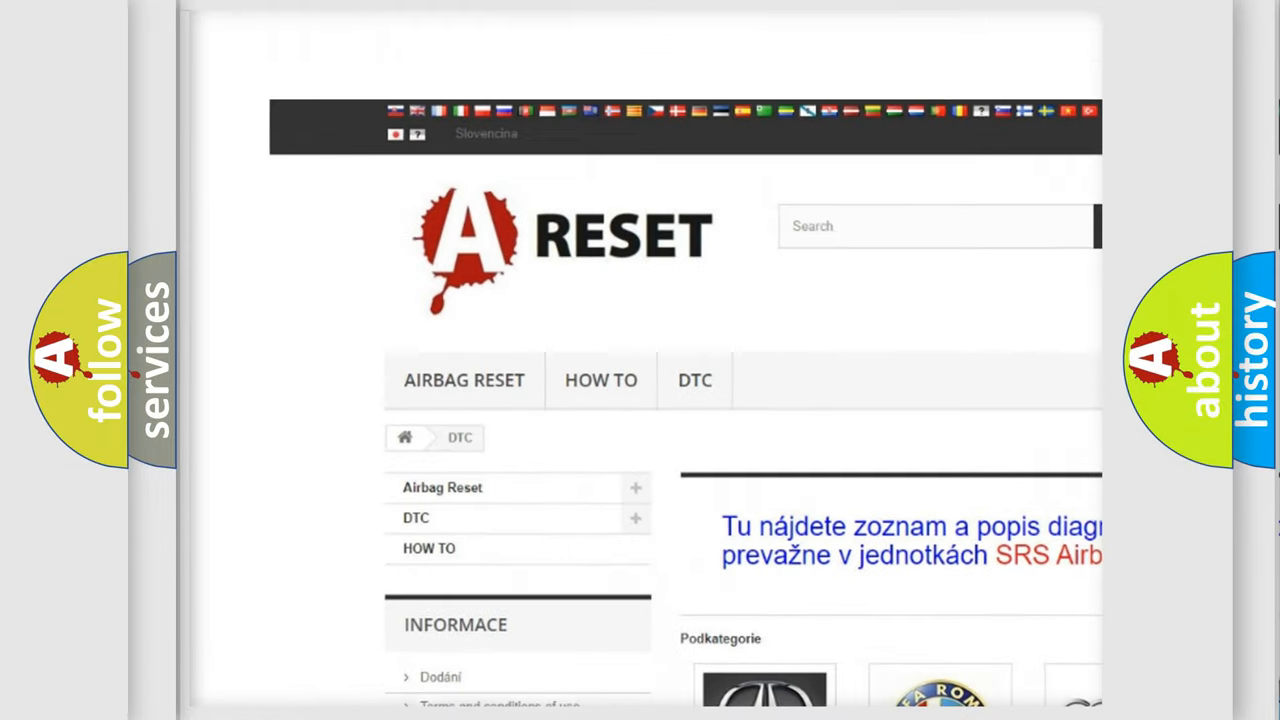
Open the Jeep DTC page and scroll through its trouble code subcategories and back up
{"action": "scroll", "scroll_direction": "down", "scroll_amount": 3}
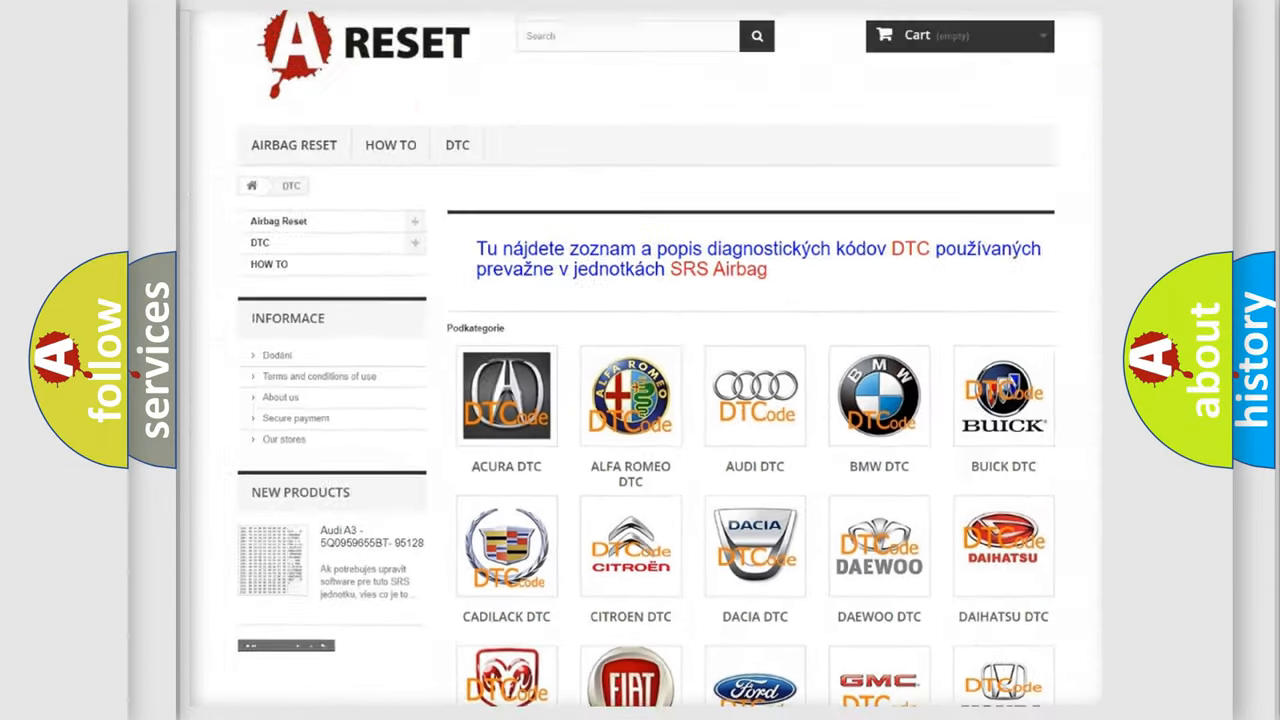
{"action": "scroll", "scroll_direction": "down", "scroll_amount": 3}
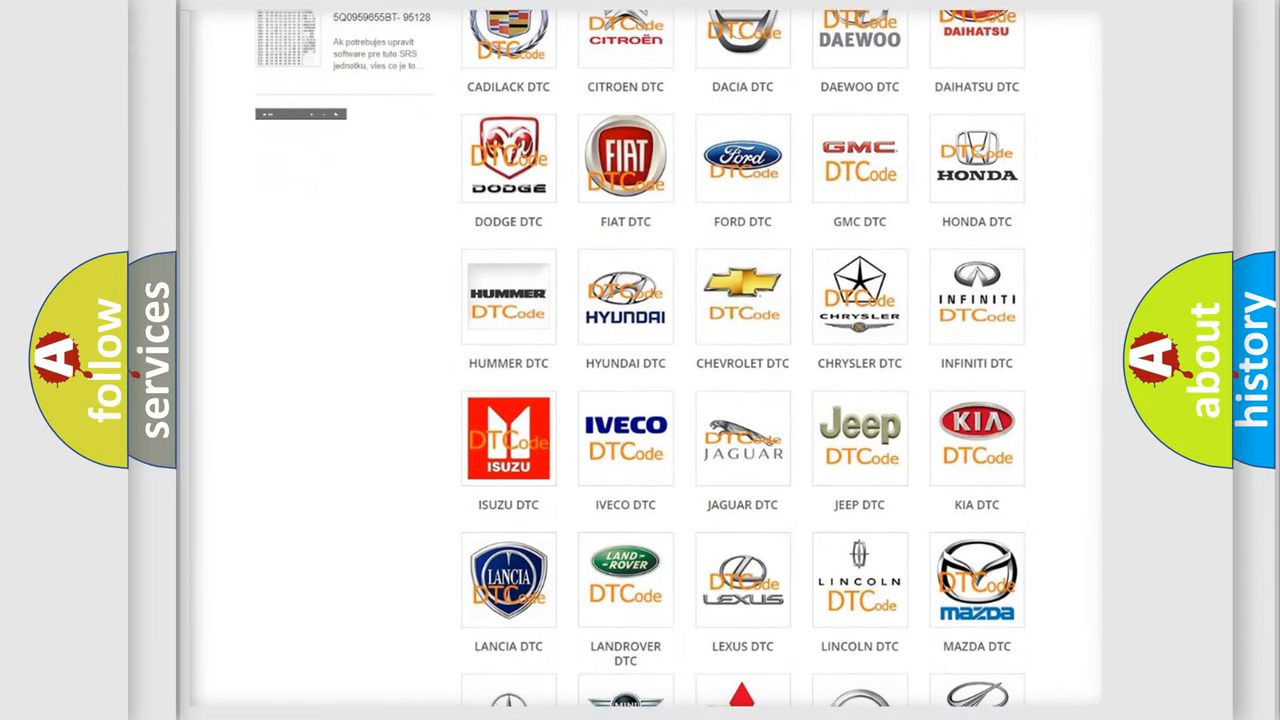
{"action": "scroll", "scroll_direction": "down", "scroll_amount": 3}
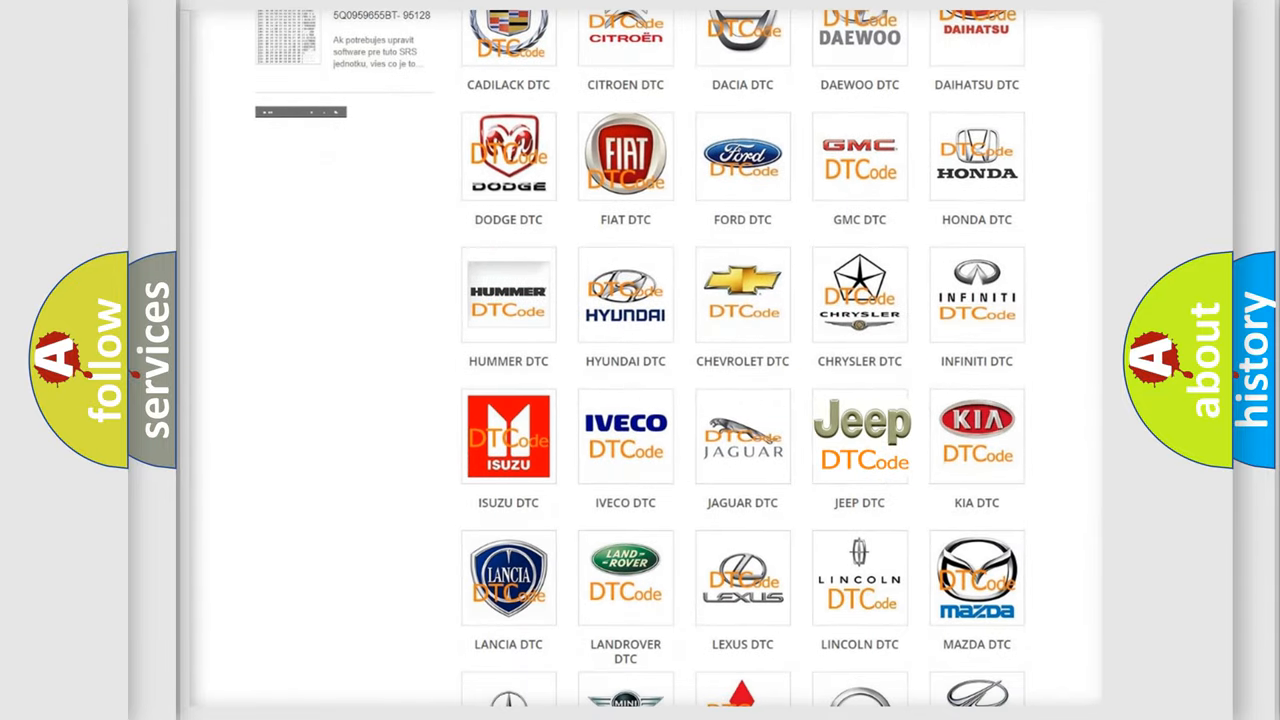
{"action": "left_click", "coordinate": [860, 436]}
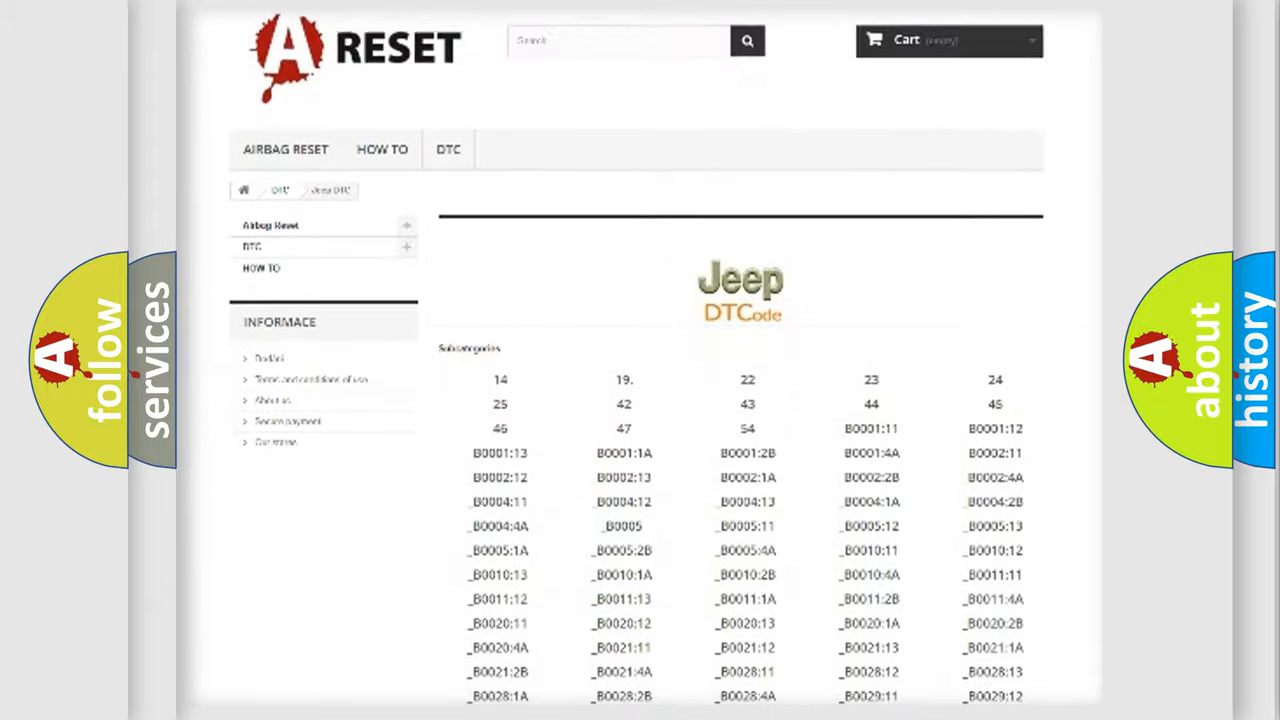
{"action": "scroll", "scroll_direction": "down", "scroll_amount": 3}
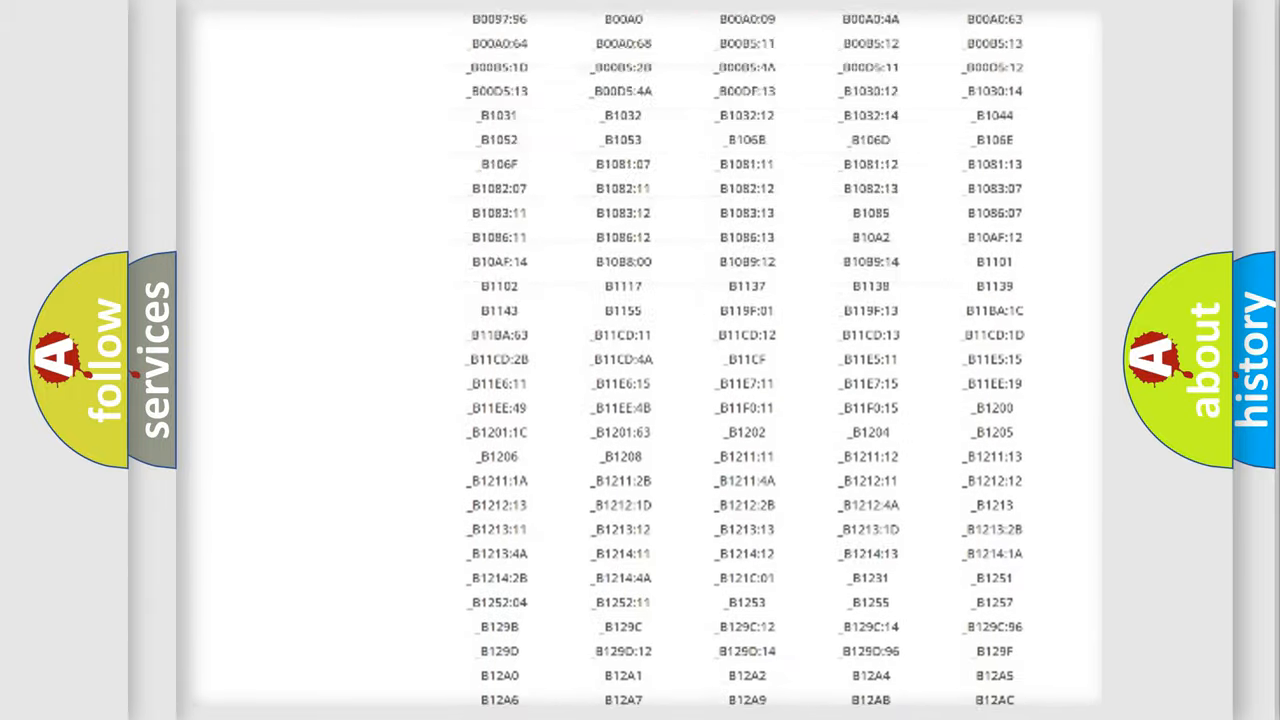
{"action": "scroll", "scroll_direction": "up", "scroll_amount": 3}
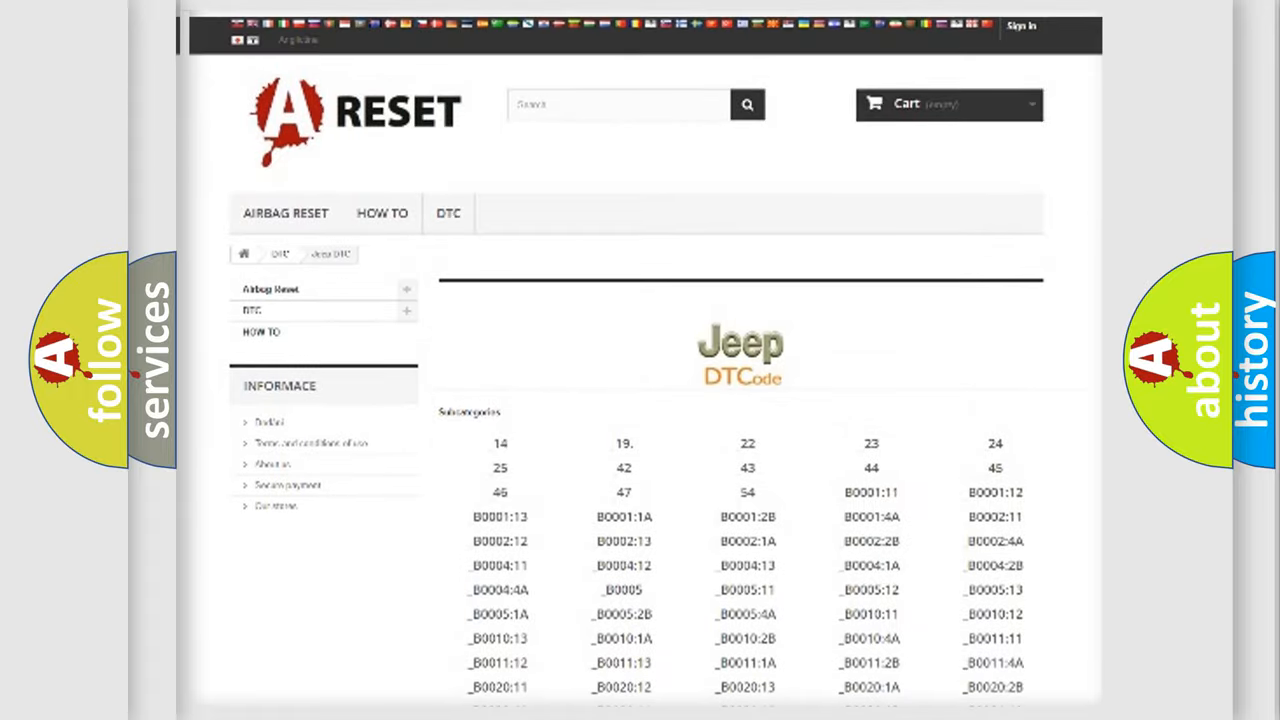